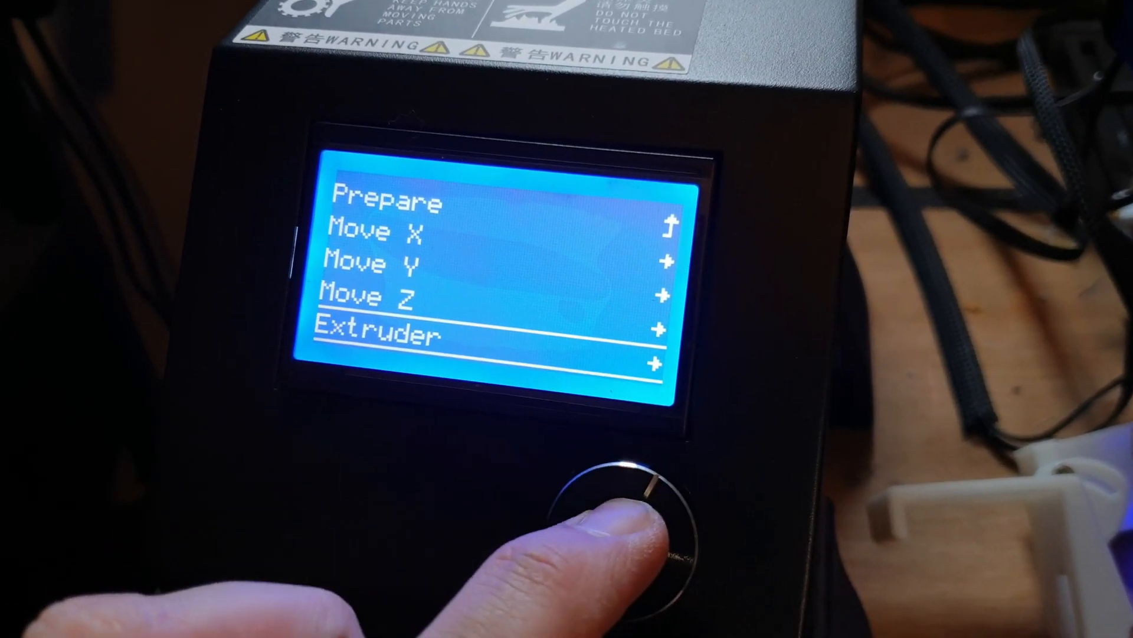
Enter the Extruder item in the Move axis menu to show the 10 mm, 1 mm and 0.1 mm options
{"action": "left_click", "coordinate": [622, 521]}
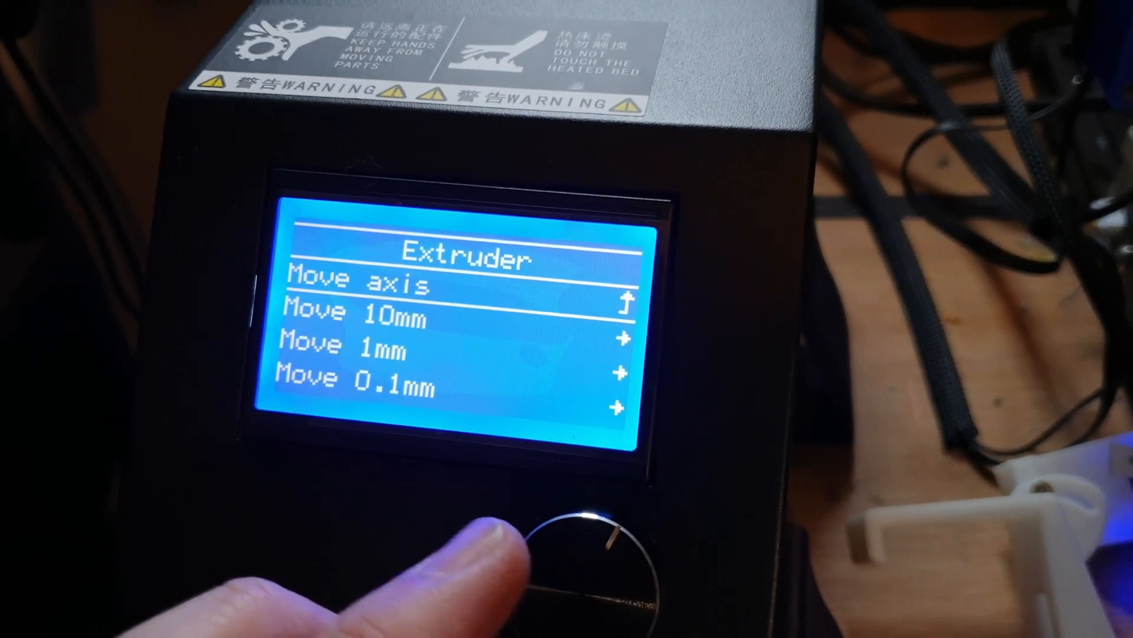